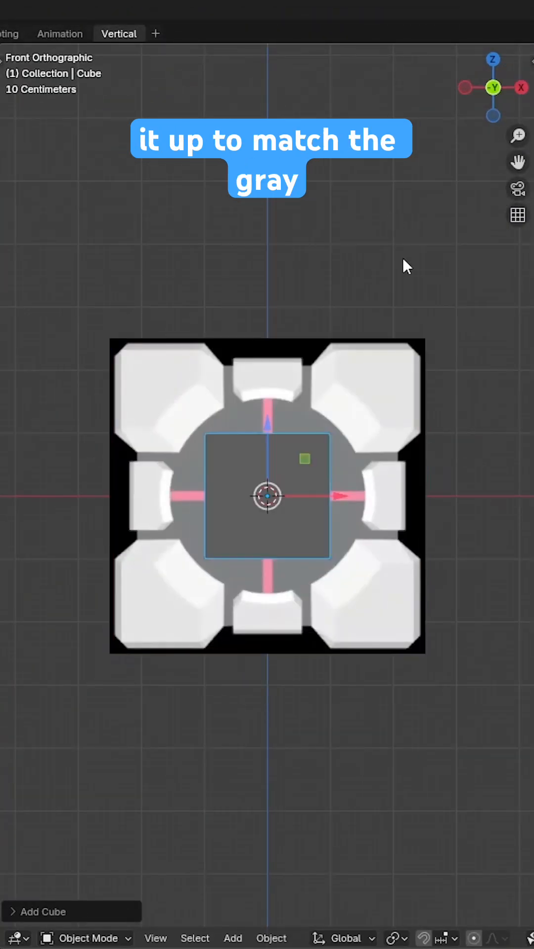
In Edit Mode, keep the top-left quarter face and delete the other three quarters
{"action": "key", "text": "Tab"}
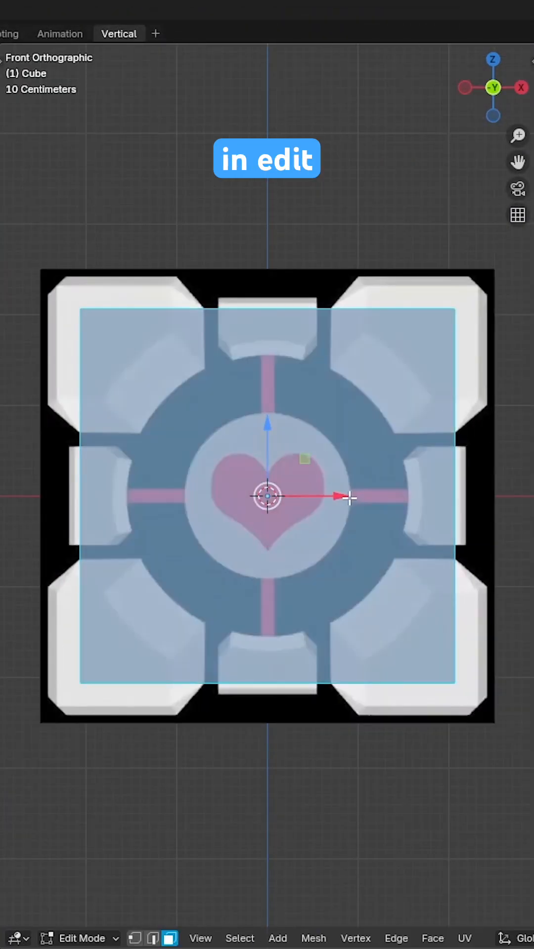
{"action": "left_click", "coordinate": [173, 403]}
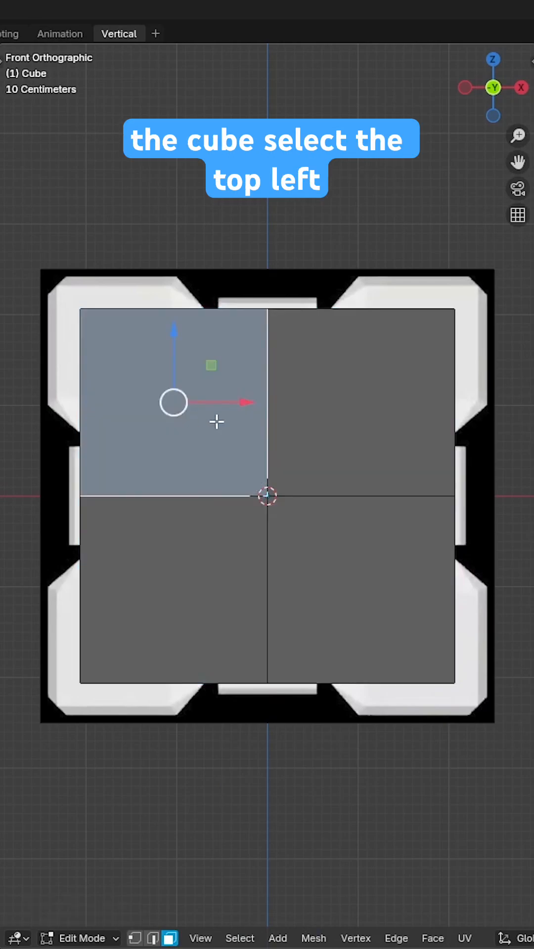
{"action": "key", "text": "x"}
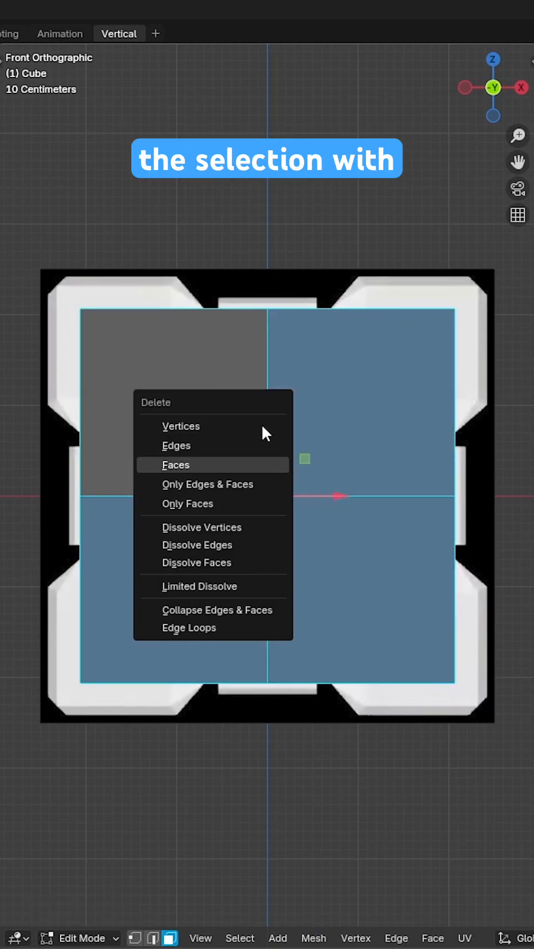
{"action": "left_click", "coordinate": [176, 465]}
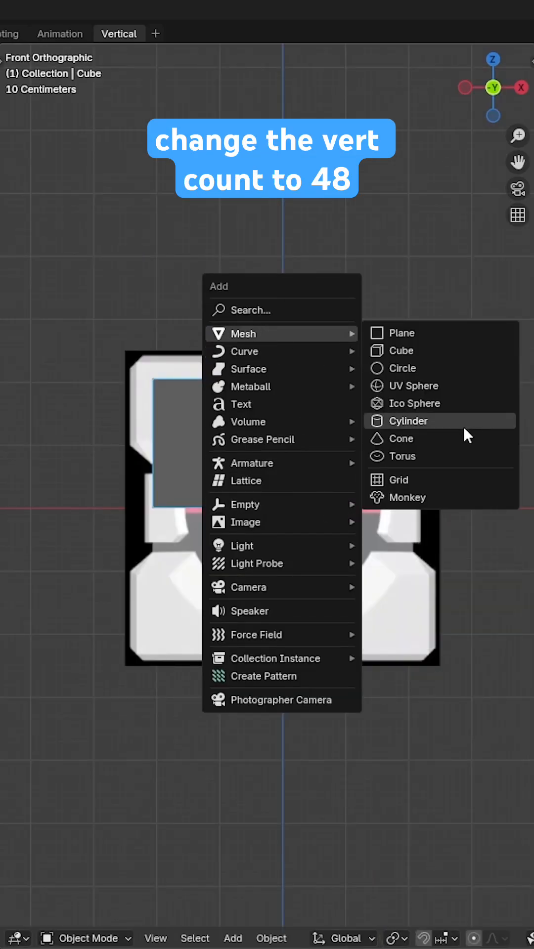
Add a 48-vertex cylinder and put its Boolean Difference modifier at the top of the stack
{"action": "left_click", "coordinate": [414, 421]}
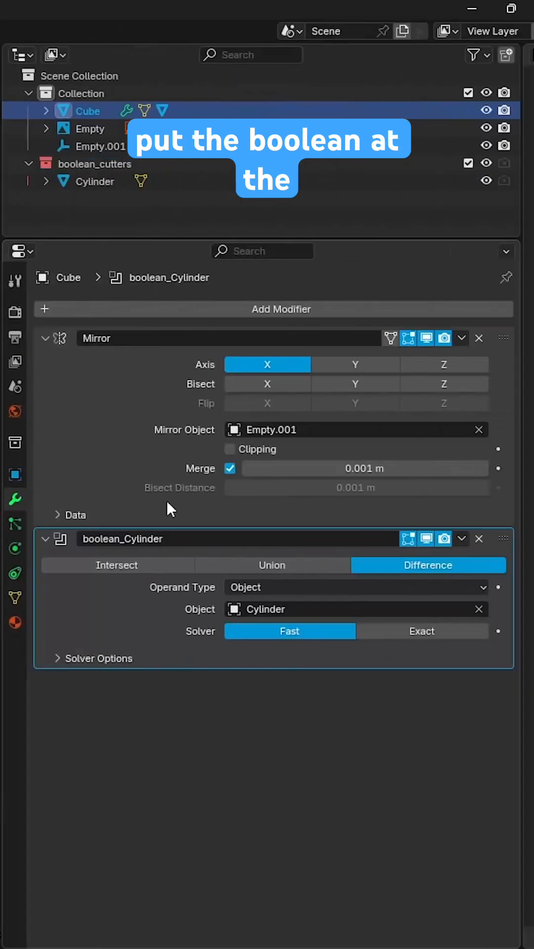
{"action": "left_click", "coordinate": [281, 309]}
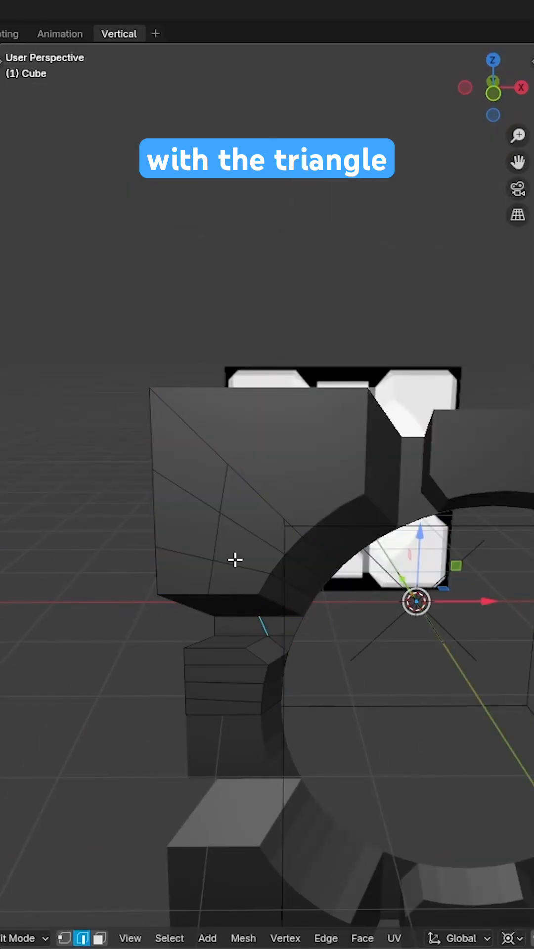
Grab-move the corner block's triangle-fan front faces while rebuilding them as quads
{"action": "key", "text": "g"}
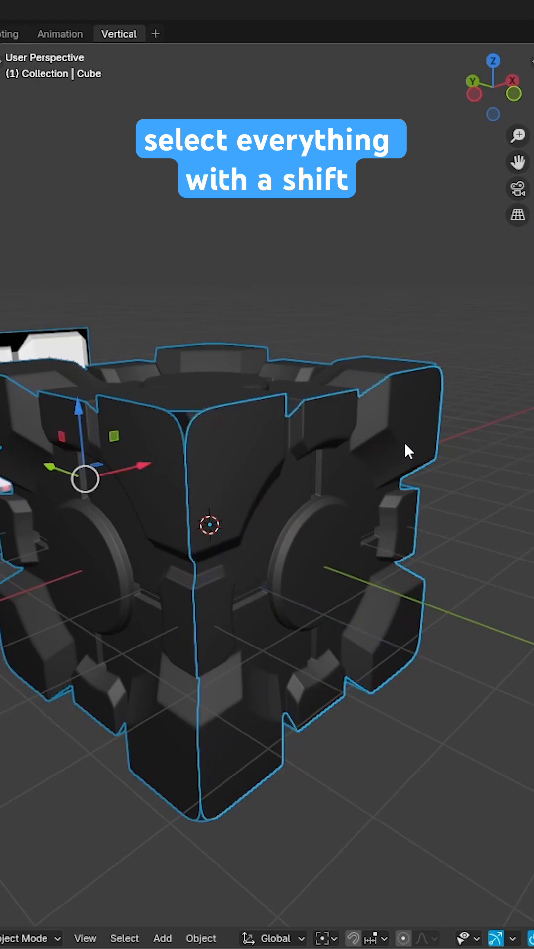
{"action": "mouse_move", "coordinate": [313, 463]}
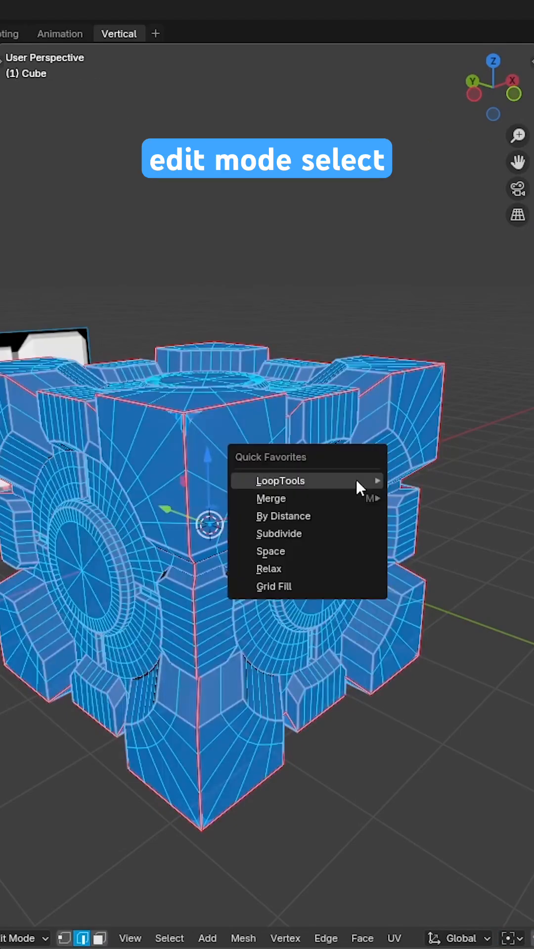
Apply Merge By Distance to the joined companion cube mesh
{"action": "left_click", "coordinate": [282, 516]}
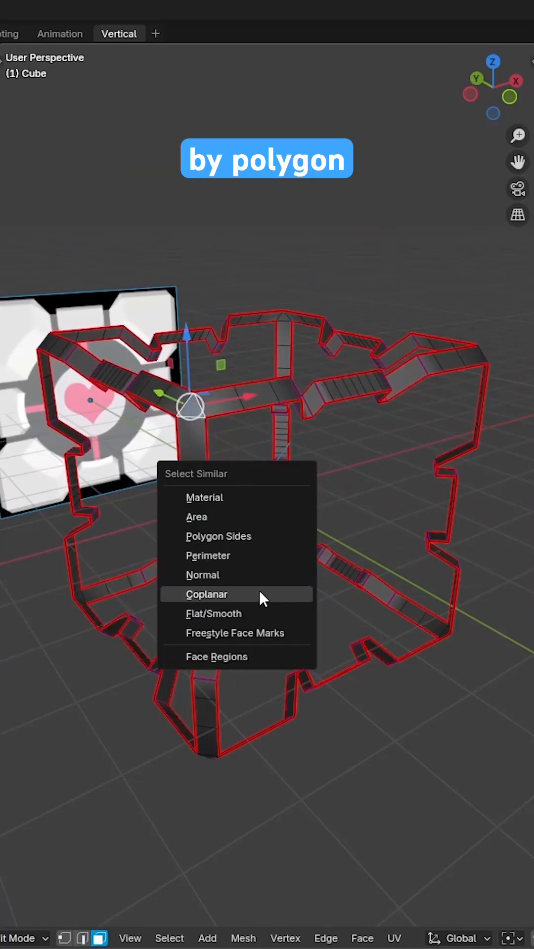
Select all faces similar to the cube's border faces to prepare a 0.55 crease
{"action": "left_click", "coordinate": [207, 594]}
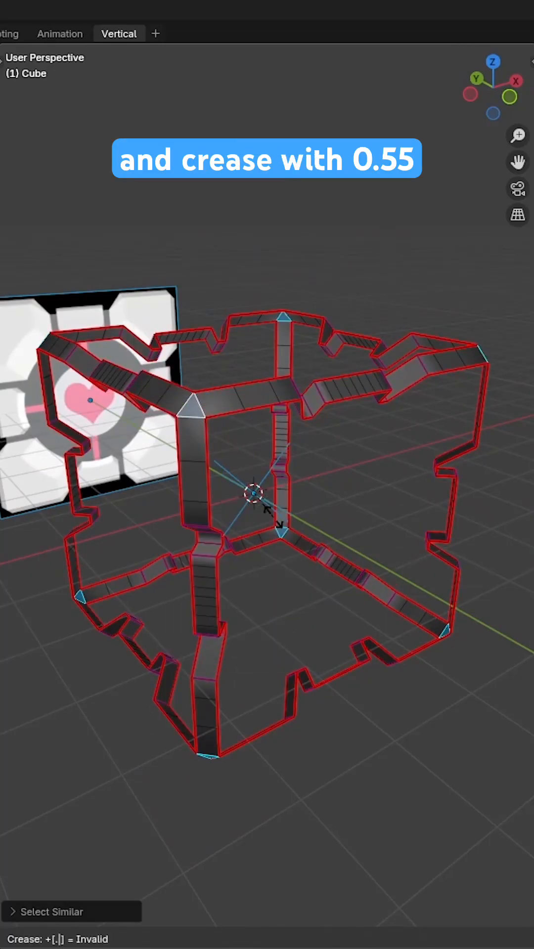